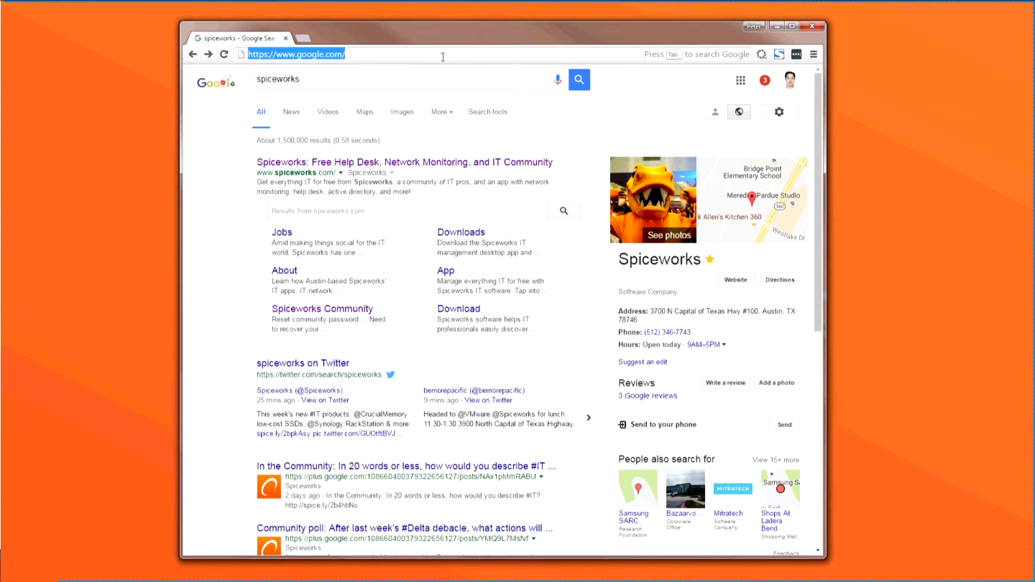
Step: Load the Spiceworks Subnet Calculator at community.spiceworks.com/tools/subnet-calc/
{"action": "type", "text": "https://community.spiceworks.com/tools/subnet-calc/"}
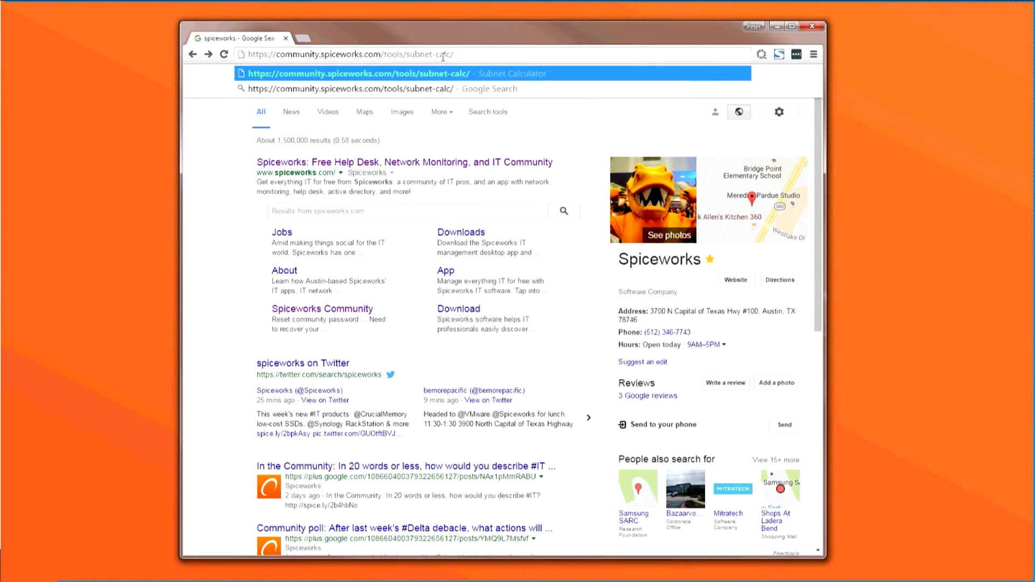
{"action": "left_click", "coordinate": [358, 74]}
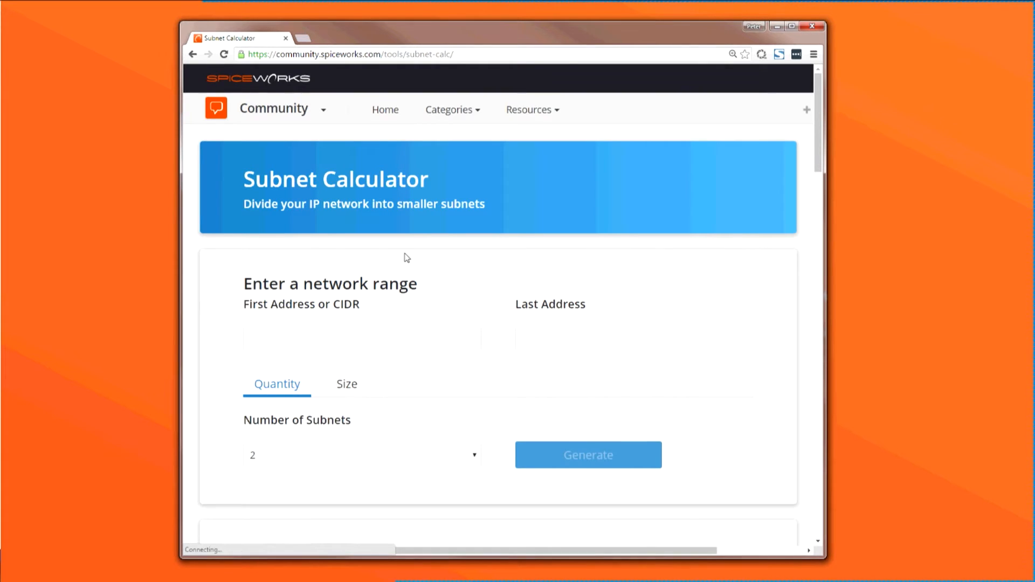
Step: Enter 192.168.0.0/22 as the first address and request a single subnet
{"action": "left_click", "coordinate": [362, 338]}
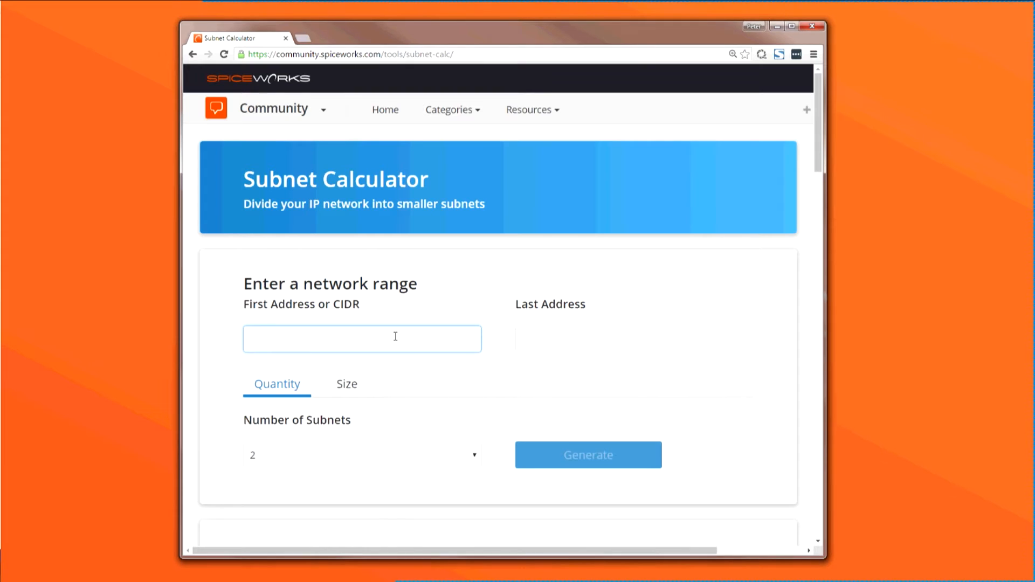
{"action": "type", "text": "192.168"}
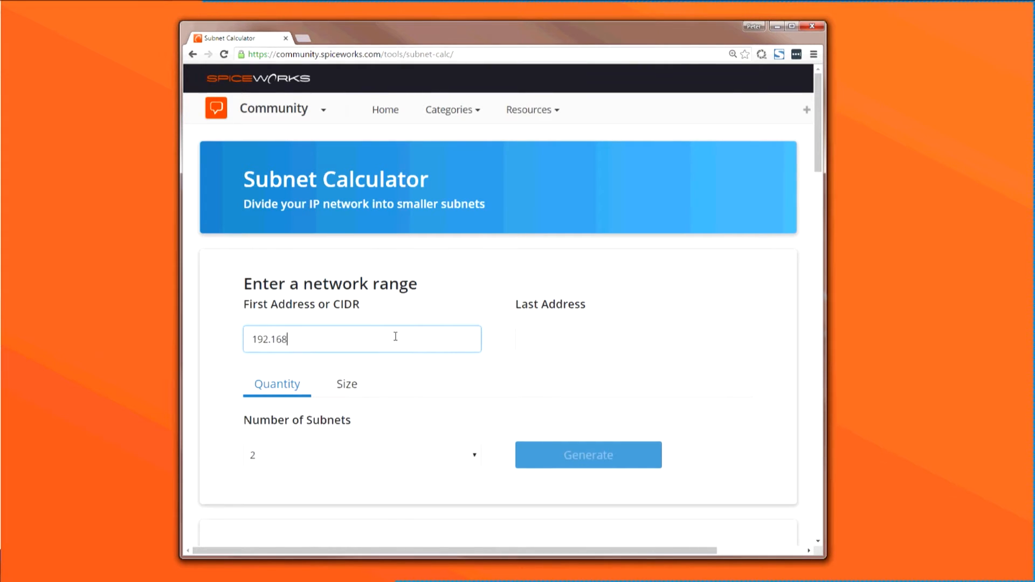
{"action": "type", "text": ".0.0/"}
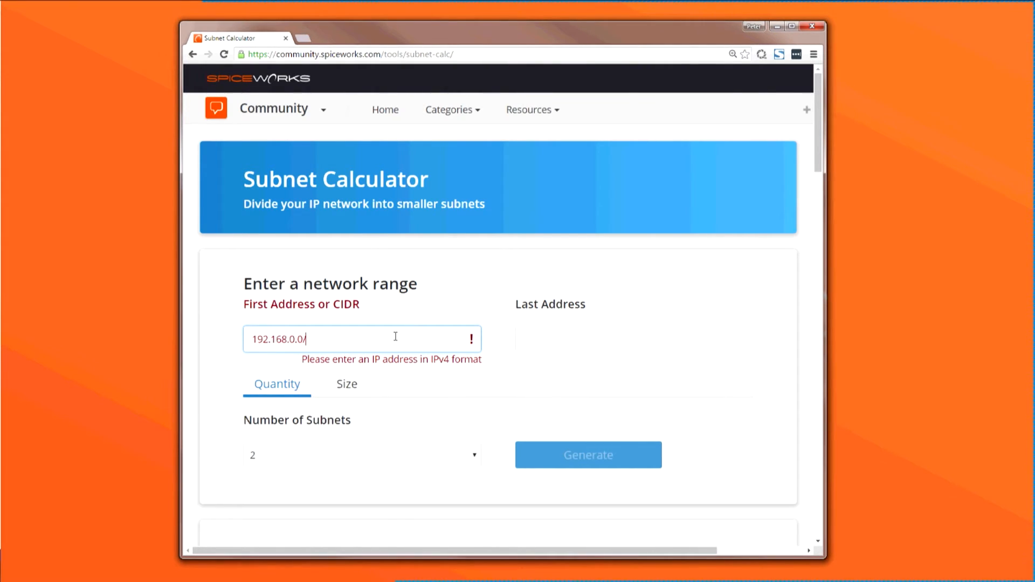
{"action": "type", "text": "22"}
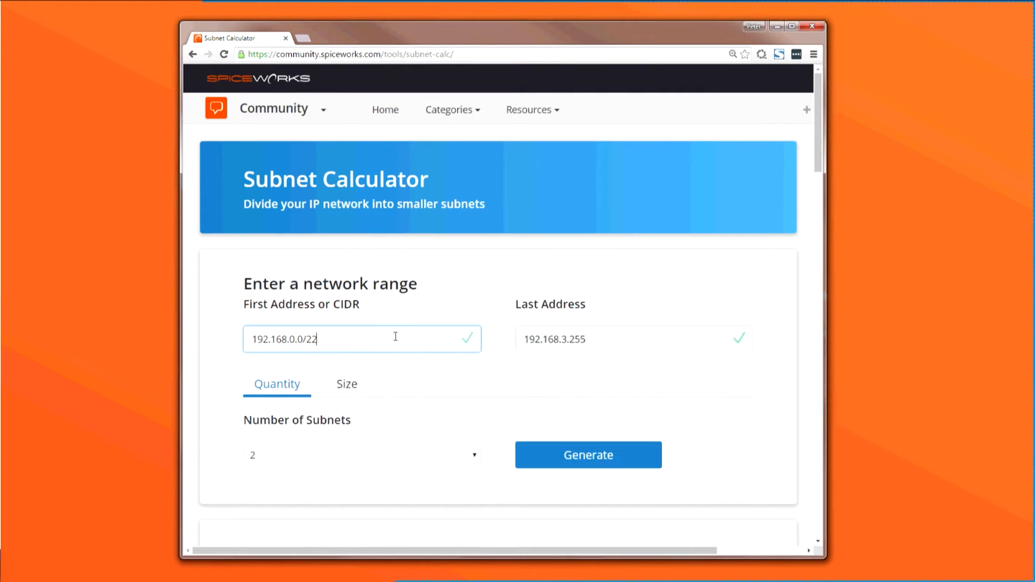
{"action": "left_click", "coordinate": [362, 455]}
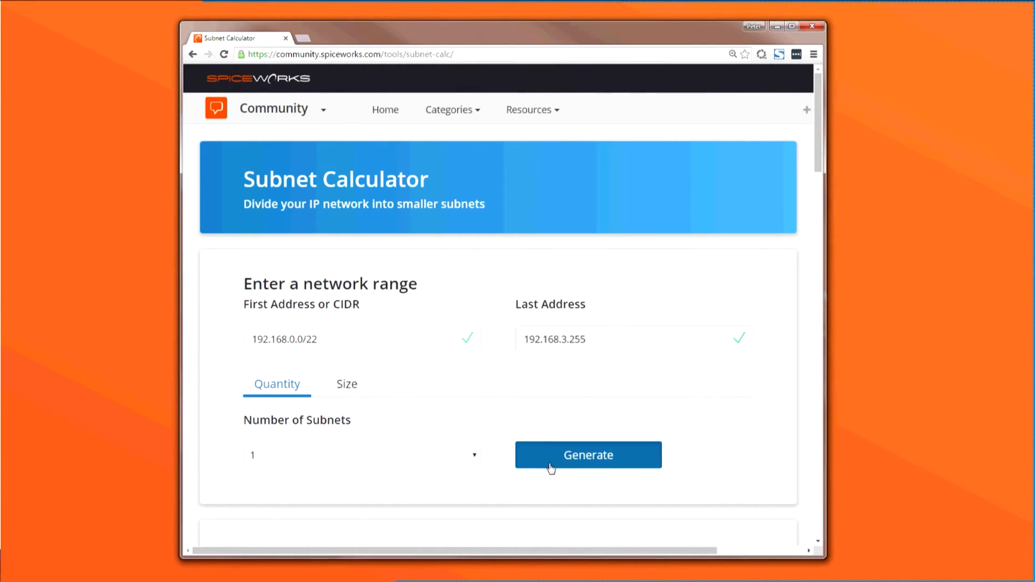
Step: Generate the subnet list, yielding 192.168.0.0/22 with 1022 hosts, netmask 255.255.252.0
{"action": "left_click", "coordinate": [586, 455]}
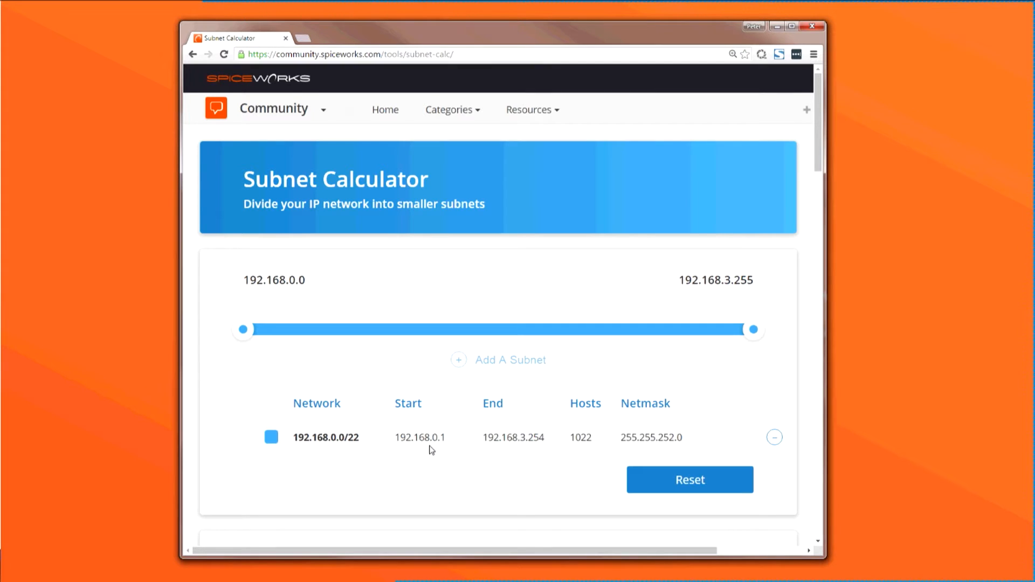
{"action": "mouse_move", "coordinate": [593, 448]}
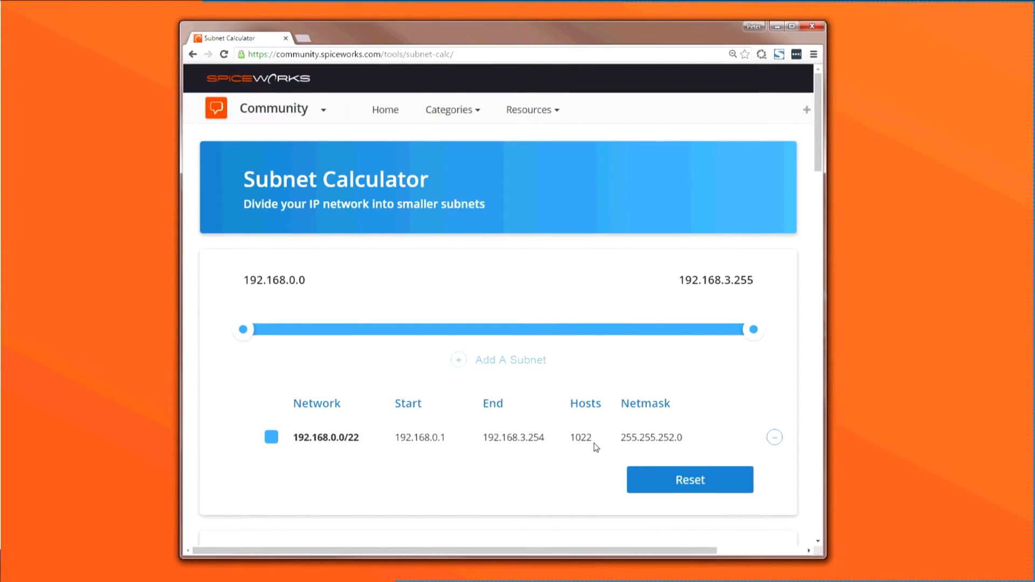
{"action": "mouse_move", "coordinate": [639, 449]}
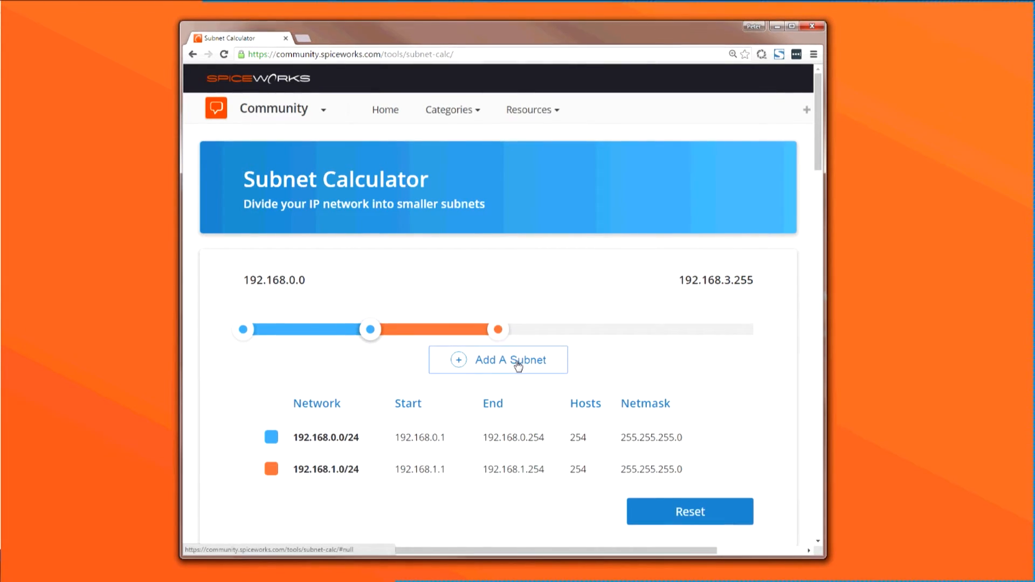
{"action": "mouse_move", "coordinate": [522, 485]}
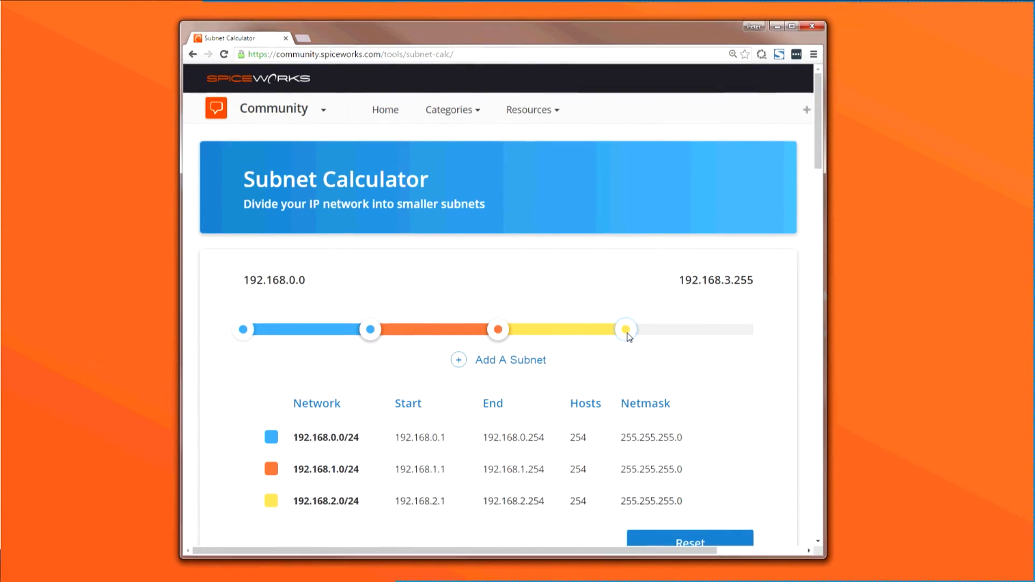
Step: Add three more subnets: 192.168.3.0/25, 192.168.3.128/28 and 192.168.3.144/30
{"action": "scroll", "scroll_direction": "down", "scroll_amount": 3}
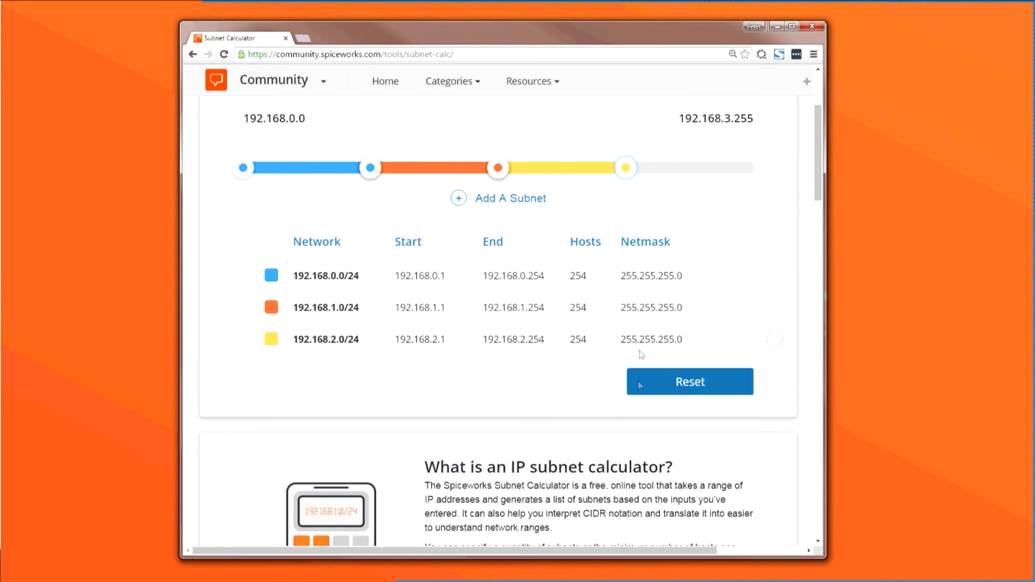
{"action": "left_click", "coordinate": [498, 198]}
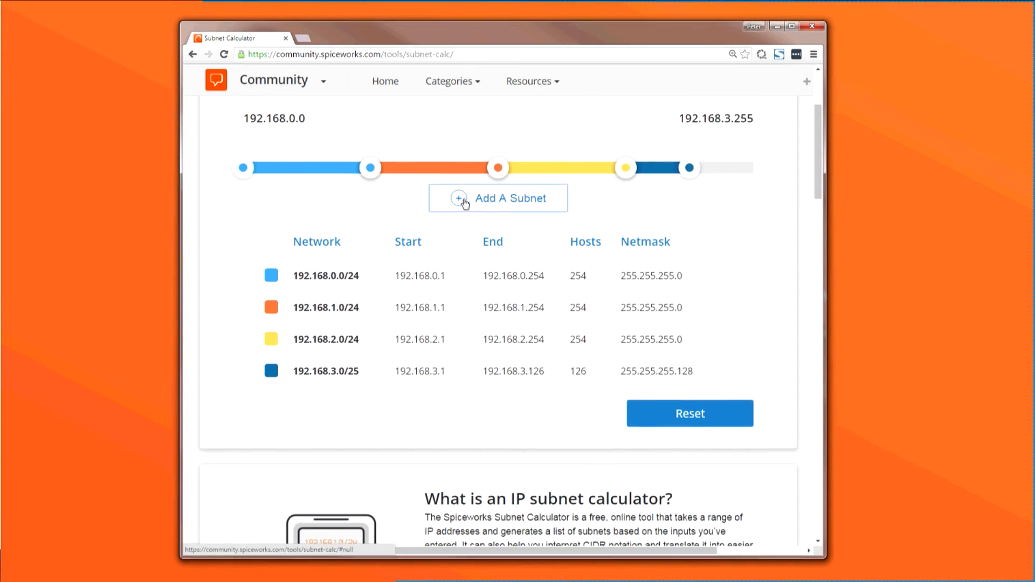
{"action": "left_click", "coordinate": [499, 199]}
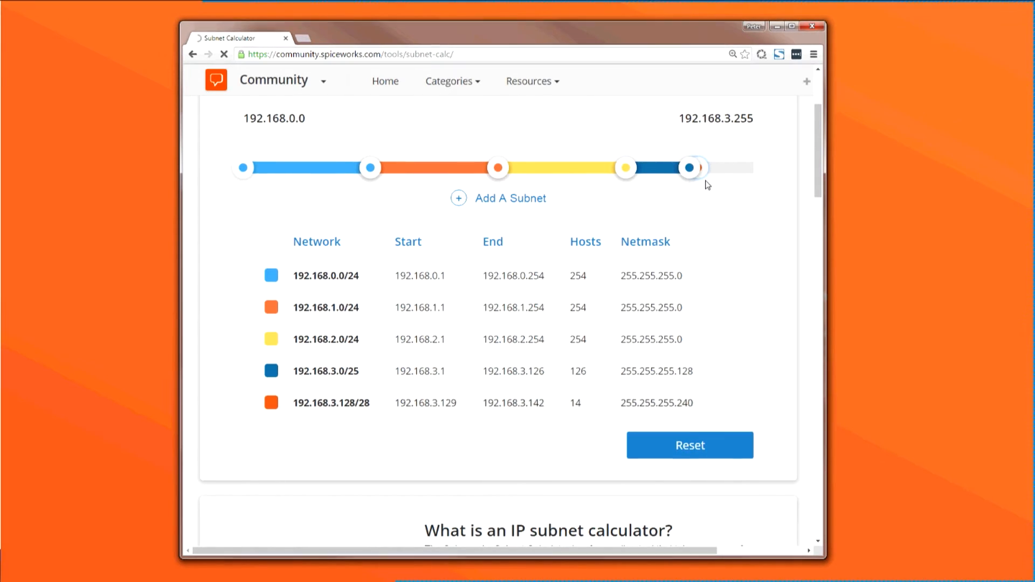
{"action": "left_click", "coordinate": [499, 198]}
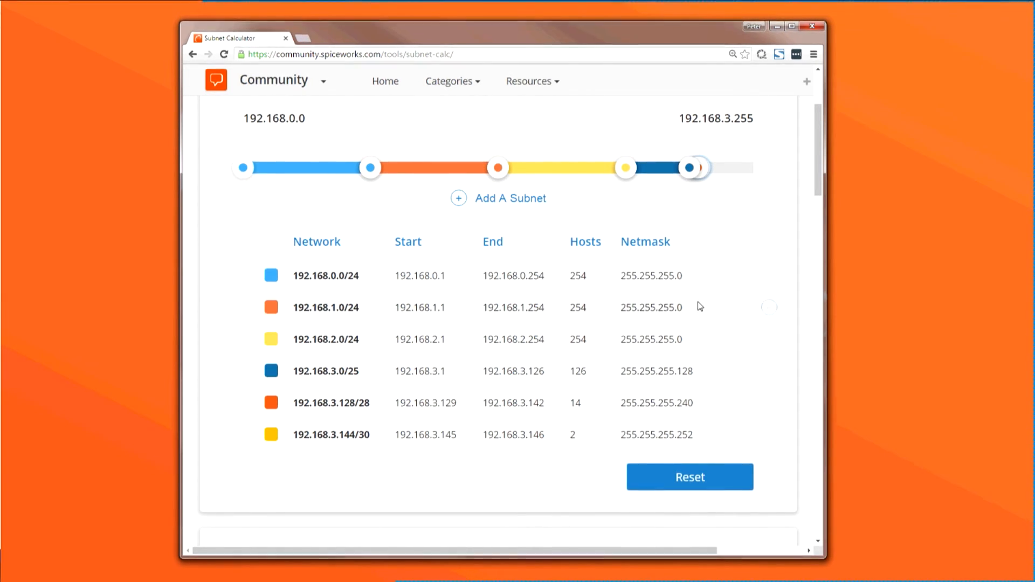
{"action": "mouse_move", "coordinate": [715, 376]}
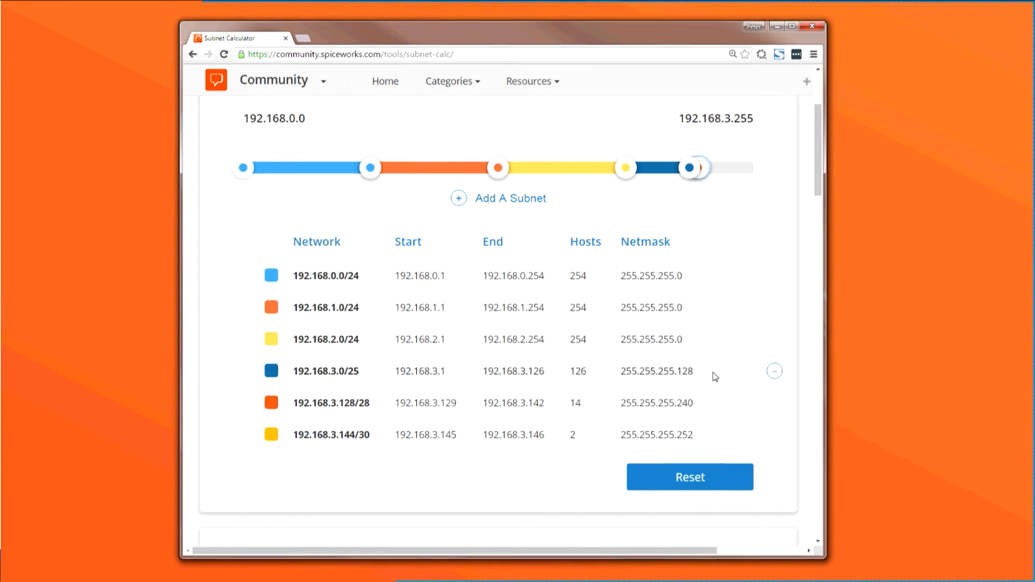
{"action": "mouse_move", "coordinate": [700, 428]}
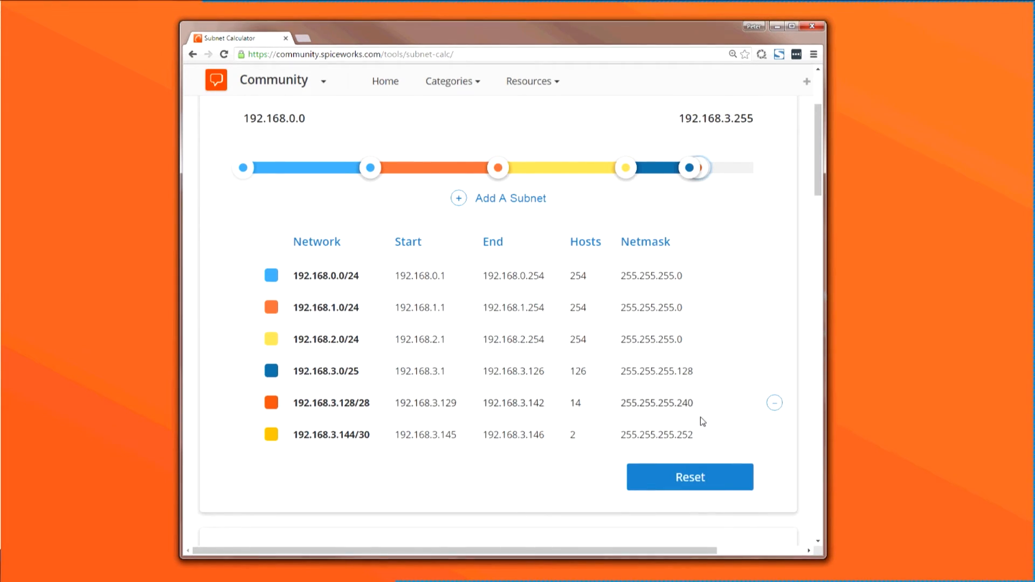
Step: Remove the 192.168.3.144/30 and 192.168.3.128/28 subnets, returning to the single /22
{"action": "left_click", "coordinate": [774, 402]}
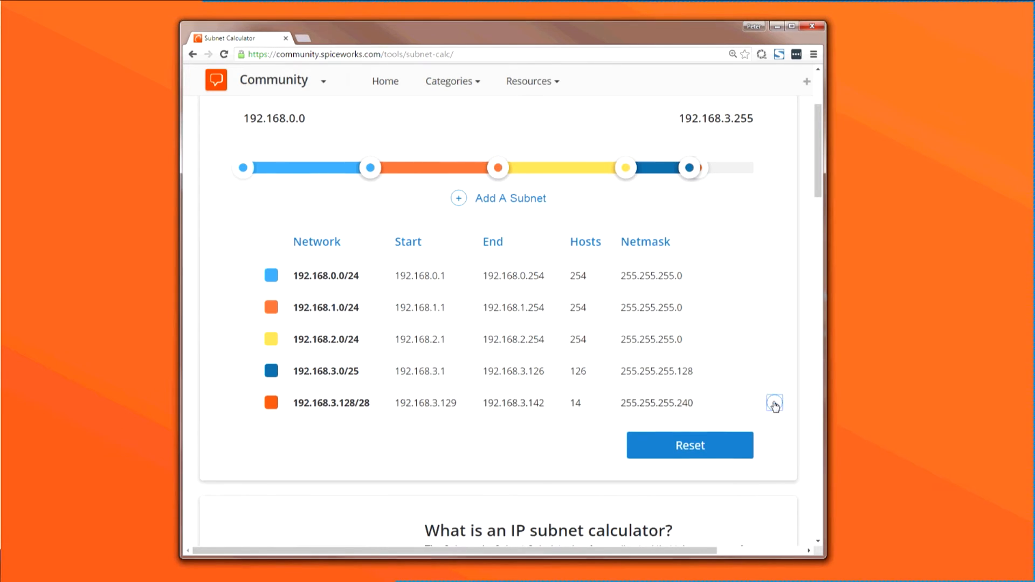
{"action": "left_click", "coordinate": [774, 404]}
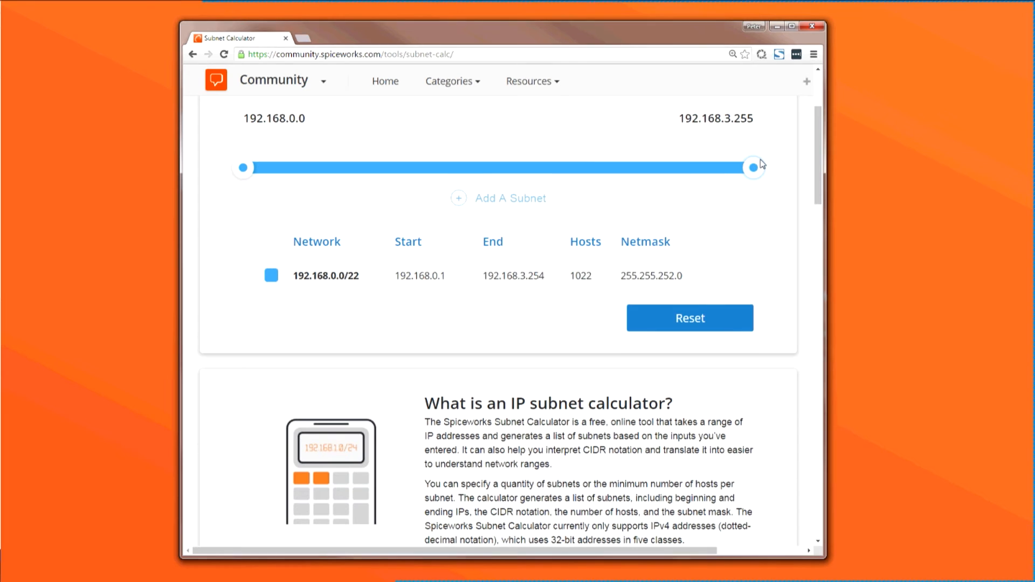
{"action": "scroll", "scroll_direction": "up", "scroll_amount": 3}
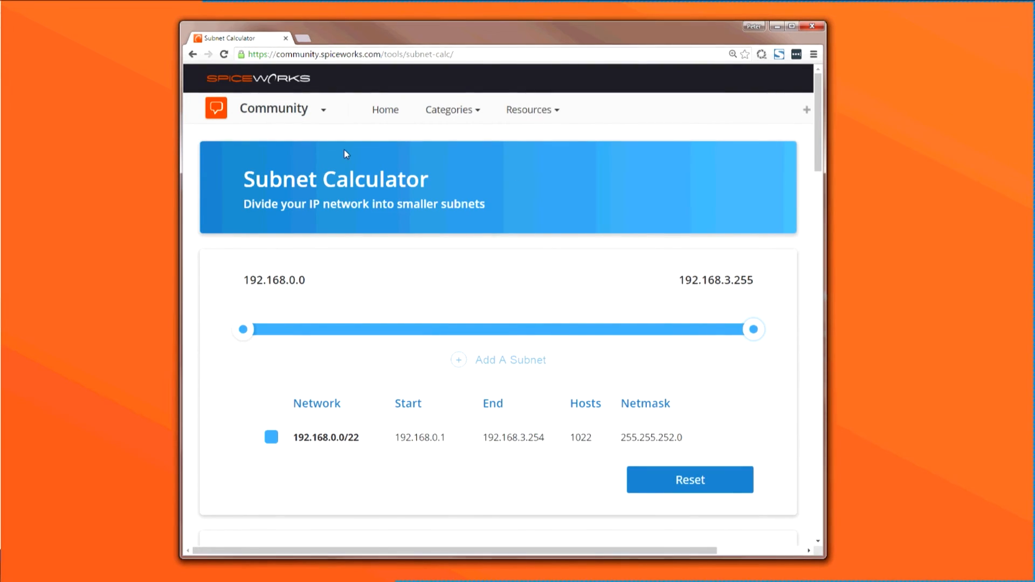
Step: Reload the calculator and re-enter the range as 192.168.0.0 to 192.168.3.255
{"action": "left_click", "coordinate": [224, 54]}
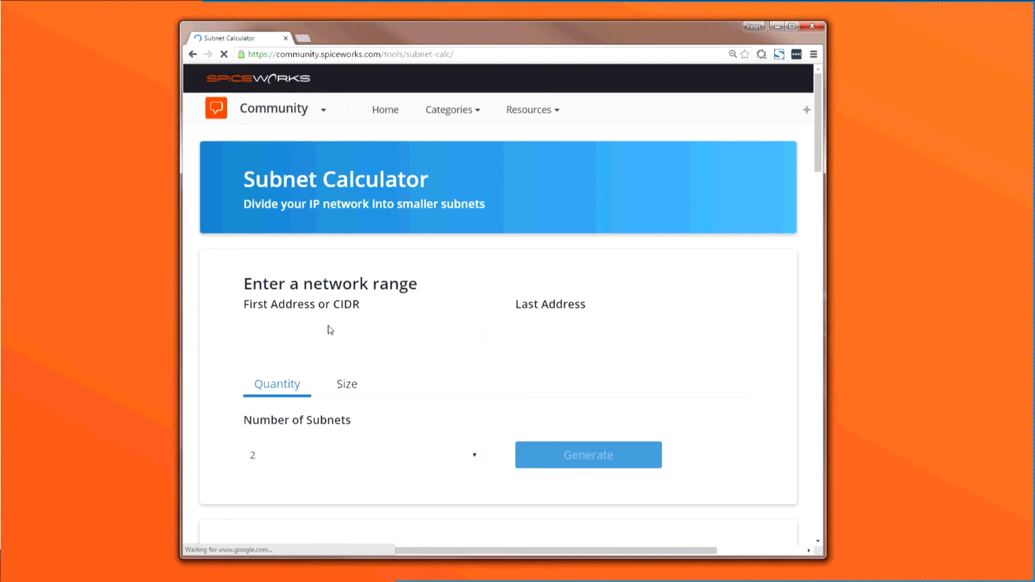
{"action": "left_click", "coordinate": [362, 339]}
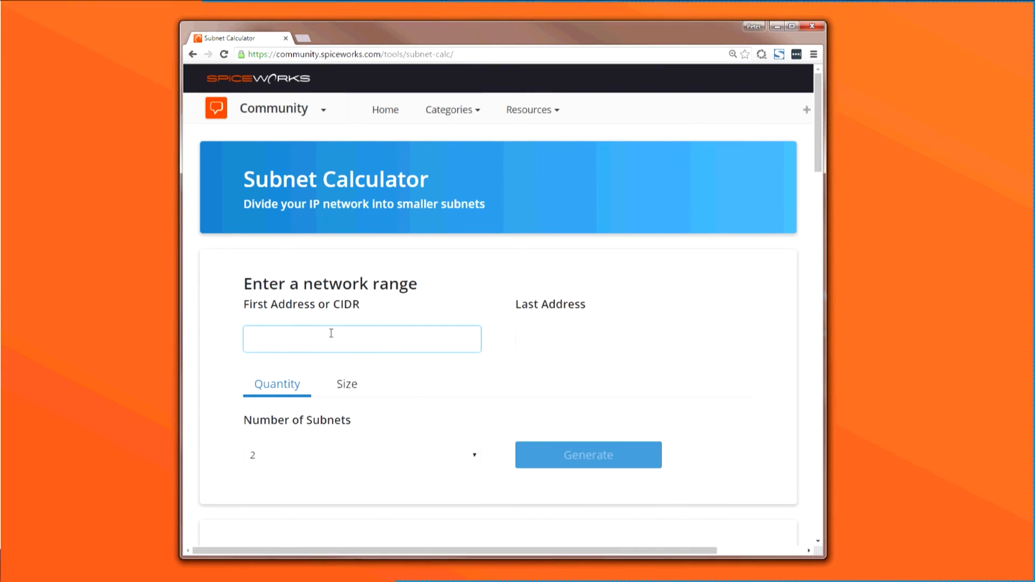
{"action": "type", "text": "192.1"}
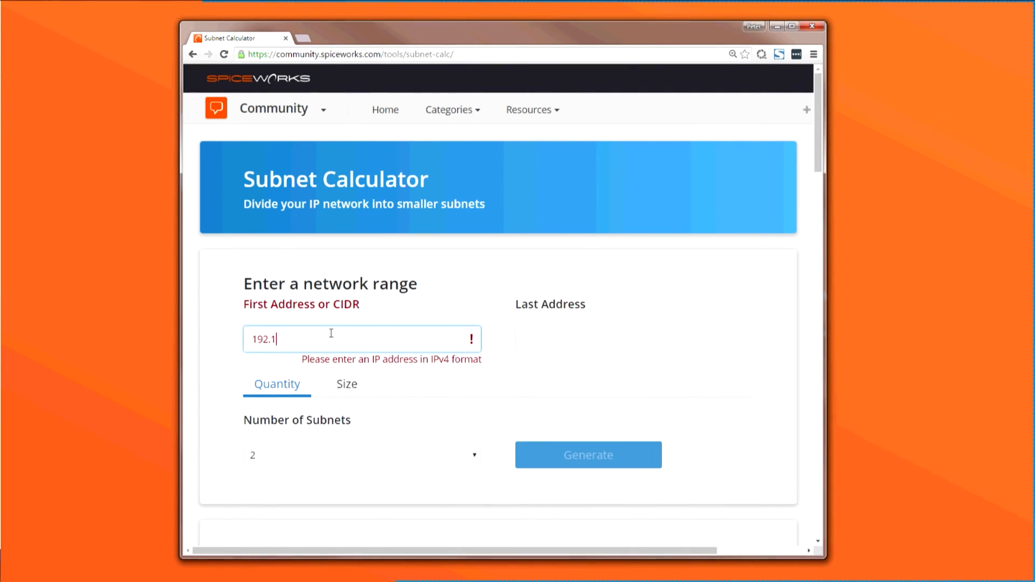
{"action": "type", "text": "68.0."}
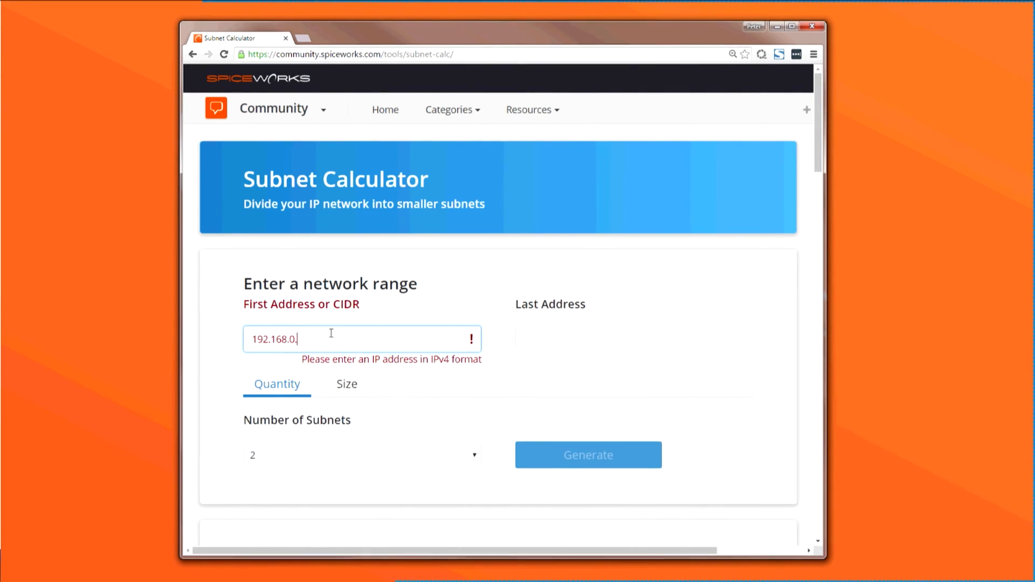
{"action": "type", "text": "0"}
{"action": "left_click", "coordinate": [634, 339]}
{"action": "type", "text": "192.168.3."}
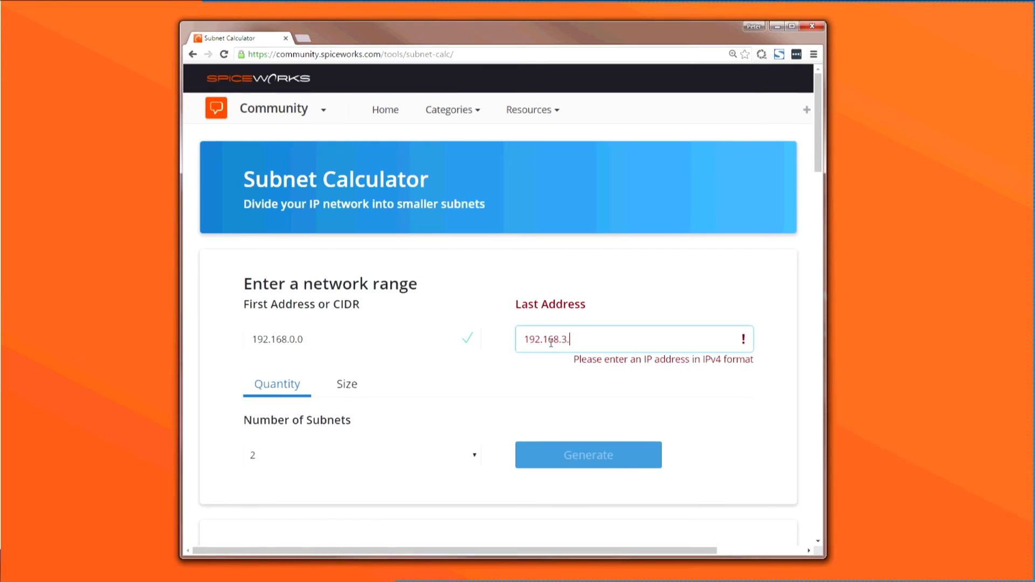
{"action": "type", "text": "255"}
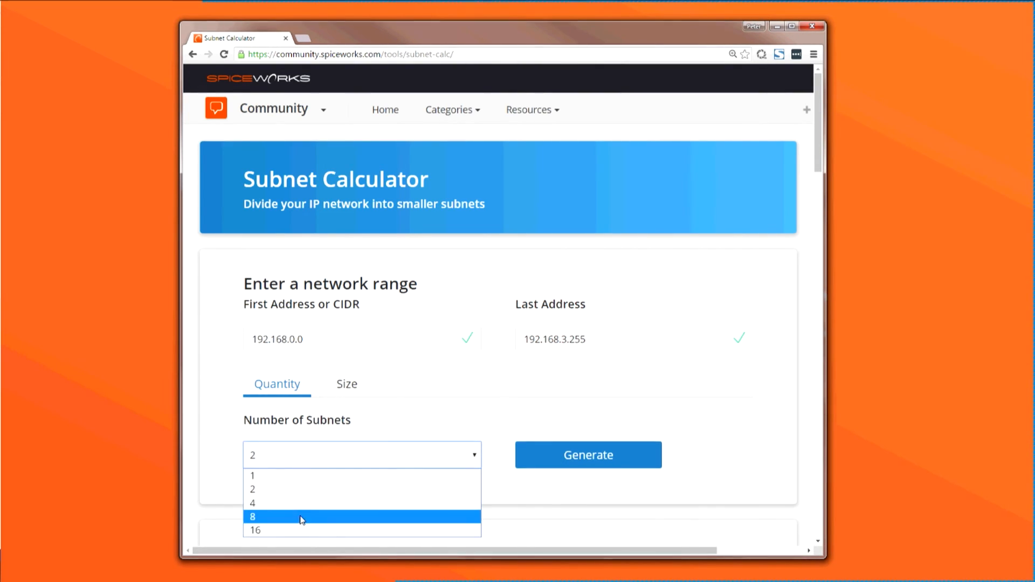
Step: Size subnets for at least 200 hosts each, generating four 254-host /24 networks
{"action": "left_click", "coordinate": [347, 384]}
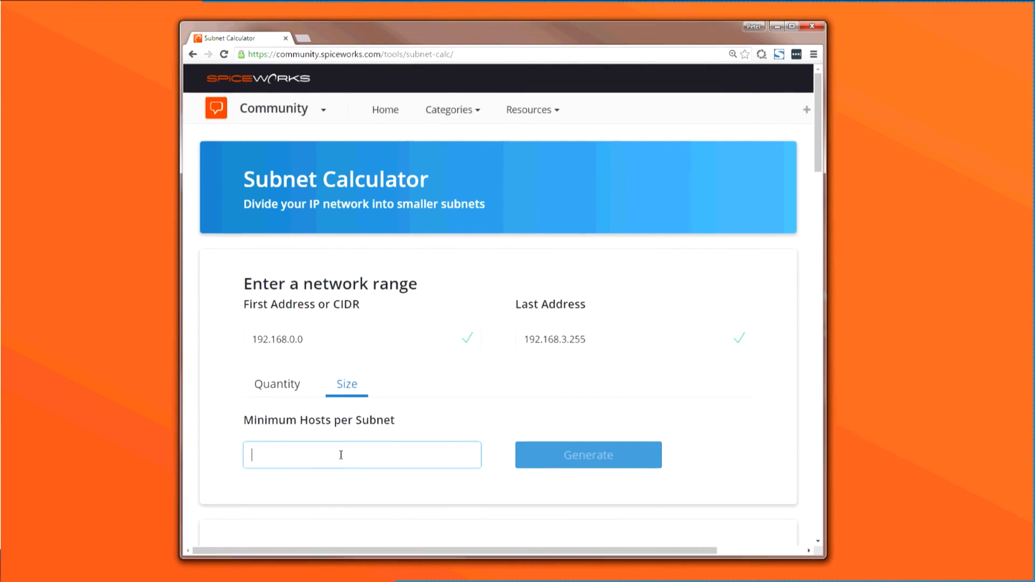
{"action": "type", "text": "200"}
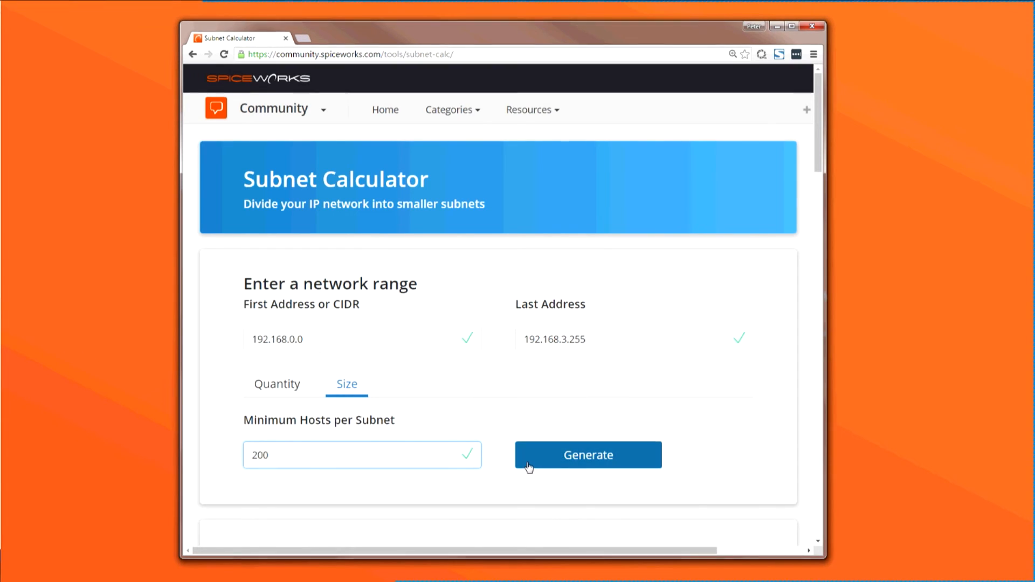
{"action": "left_click", "coordinate": [586, 455]}
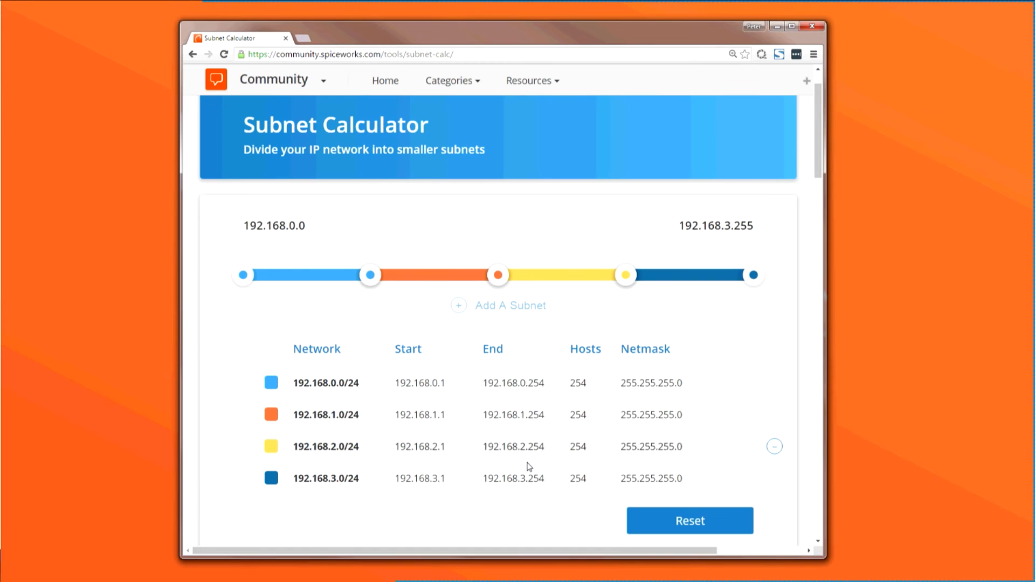
{"action": "scroll", "scroll_direction": "down", "scroll_amount": 3}
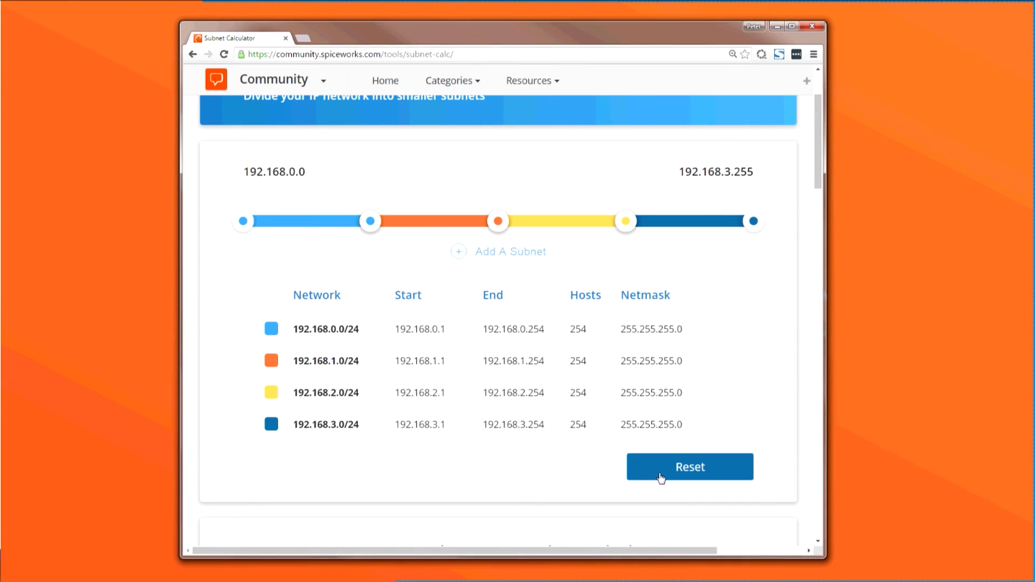
Step: Reset and regenerate by host count, giving four 126-host /25s and two 254-host /24s
{"action": "left_click", "coordinate": [689, 467]}
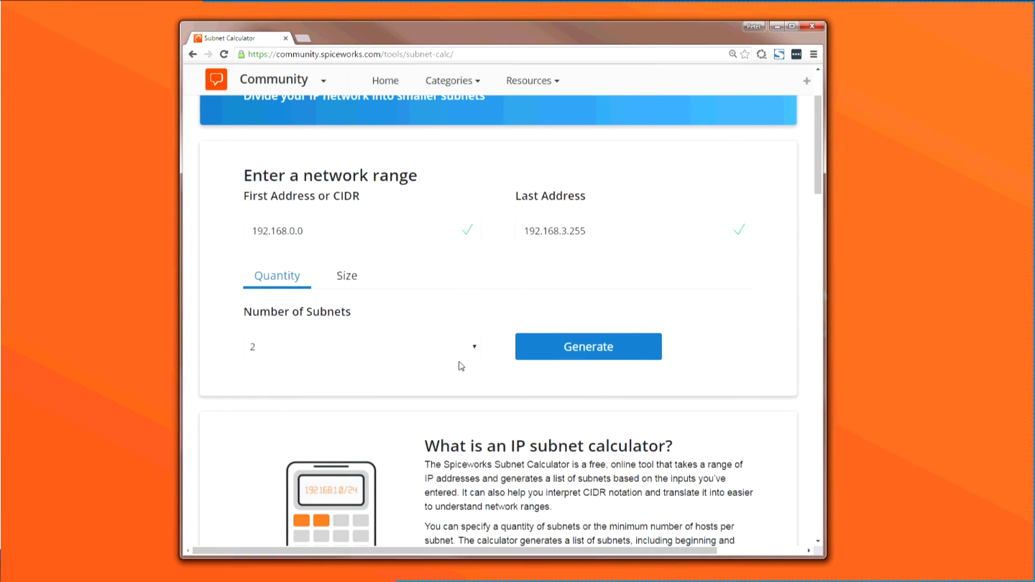
{"action": "scroll", "scroll_direction": "up", "scroll_amount": 3}
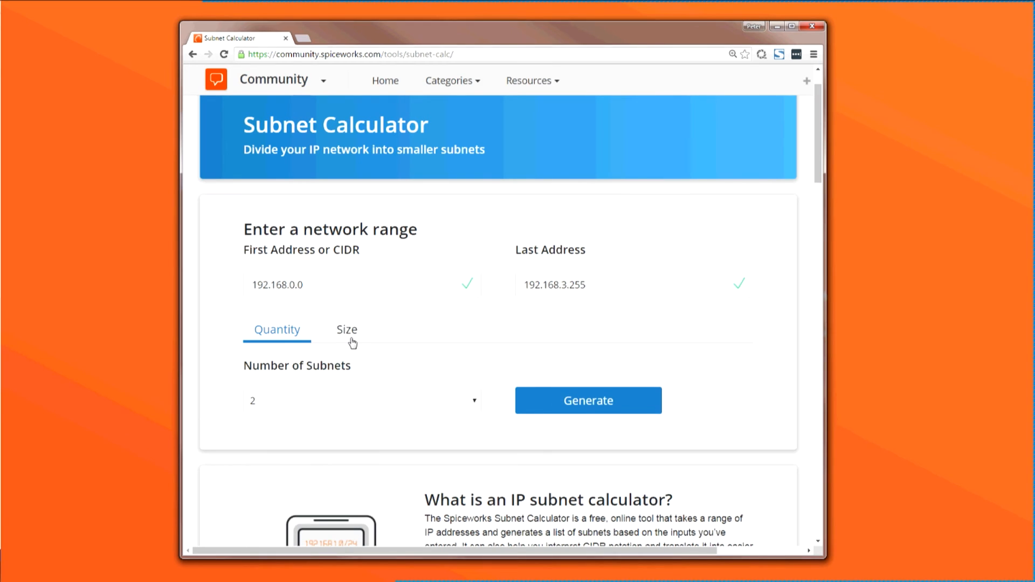
{"action": "left_click", "coordinate": [346, 330]}
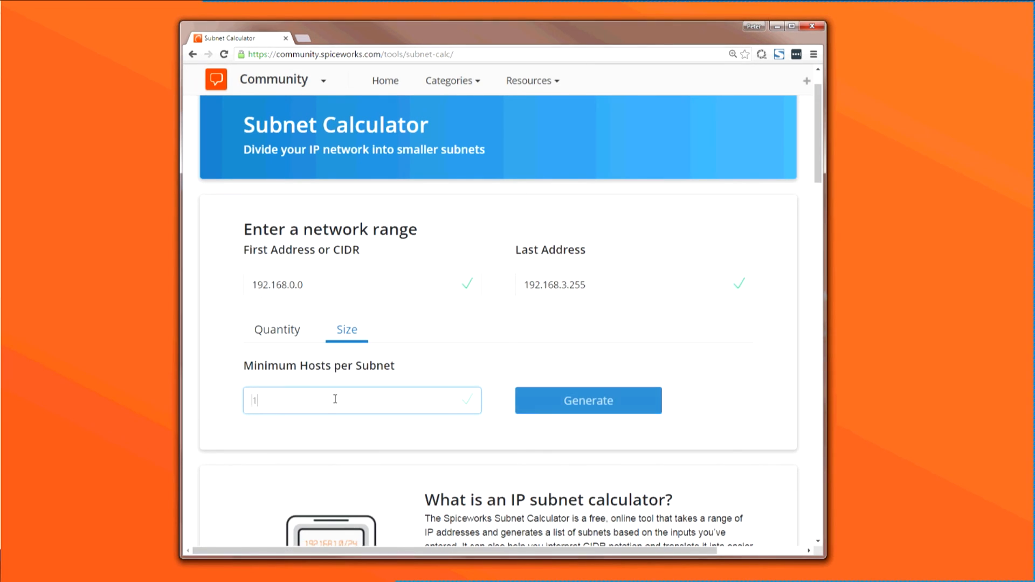
{"action": "left_click", "coordinate": [586, 400]}
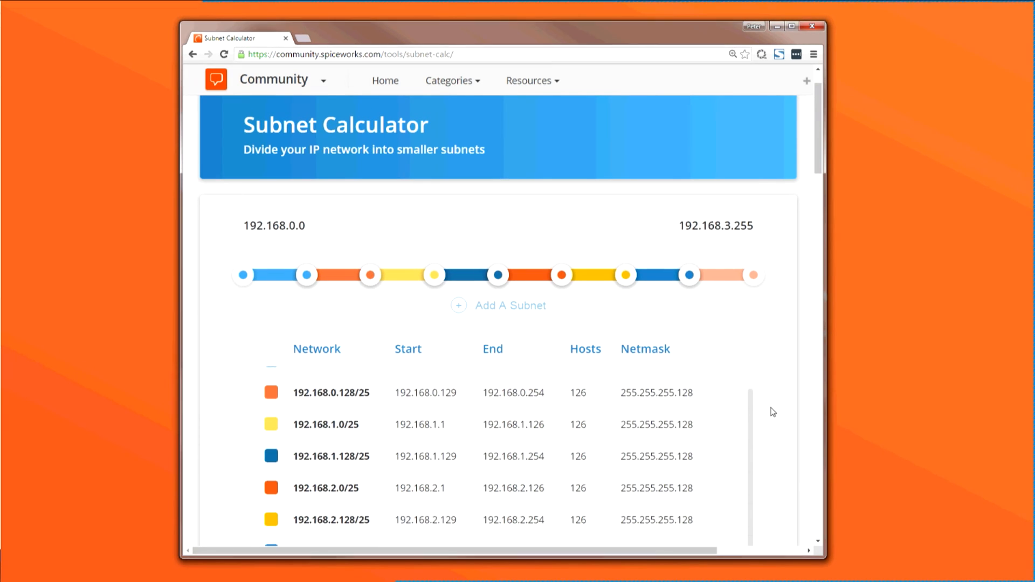
{"action": "scroll", "scroll_direction": "down", "scroll_amount": 3}
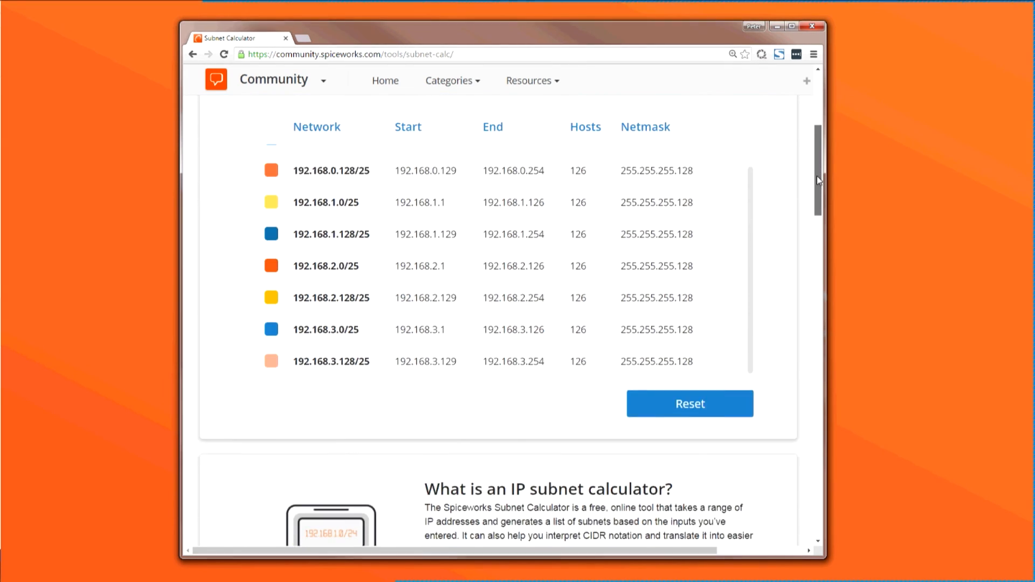
{"action": "scroll", "scroll_direction": "up", "scroll_amount": 3}
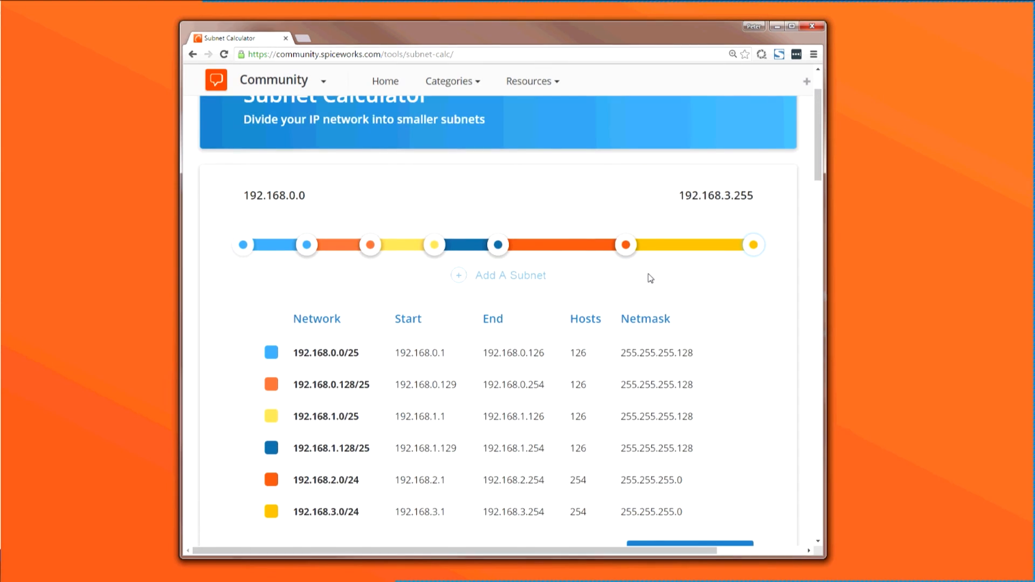
Step: Generate a 16-subnet split into /26 networks of 62 hosts each
{"action": "scroll", "scroll_direction": "up", "scroll_amount": 3}
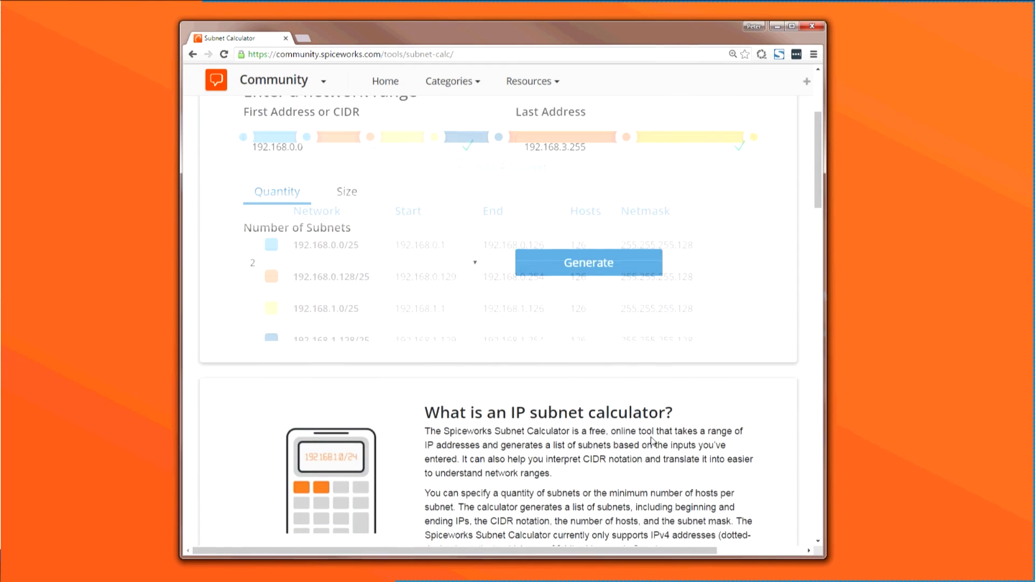
{"action": "scroll", "scroll_direction": "up", "scroll_amount": 3}
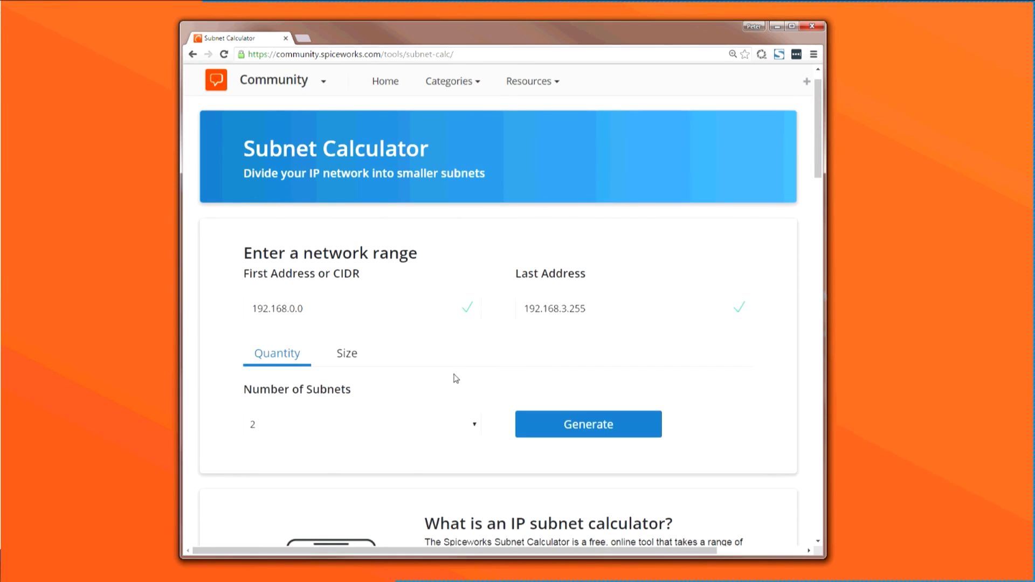
{"action": "scroll", "scroll_direction": "up", "scroll_amount": 3}
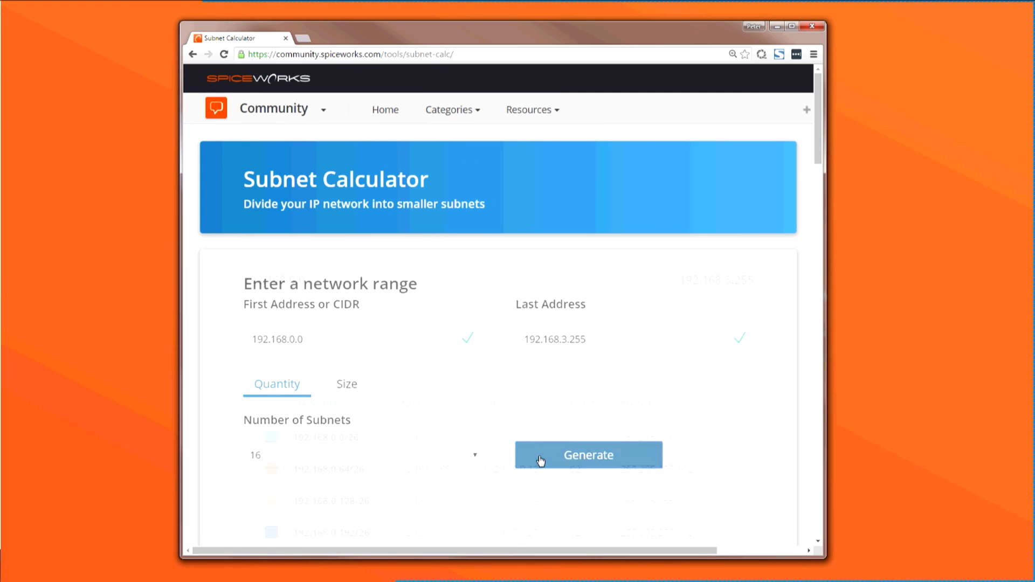
{"action": "left_click", "coordinate": [587, 455]}
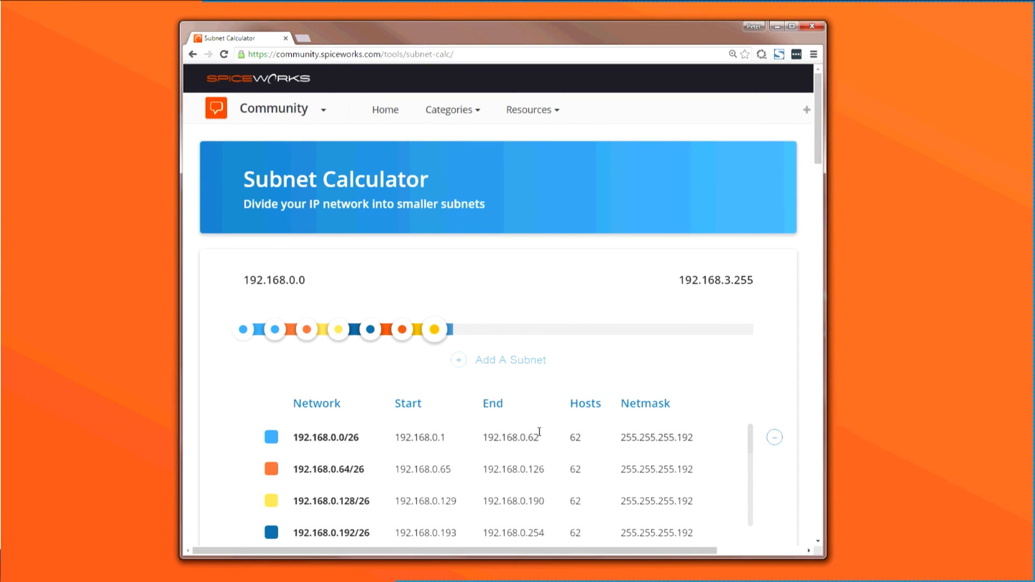
{"action": "left_click", "coordinate": [458, 360]}
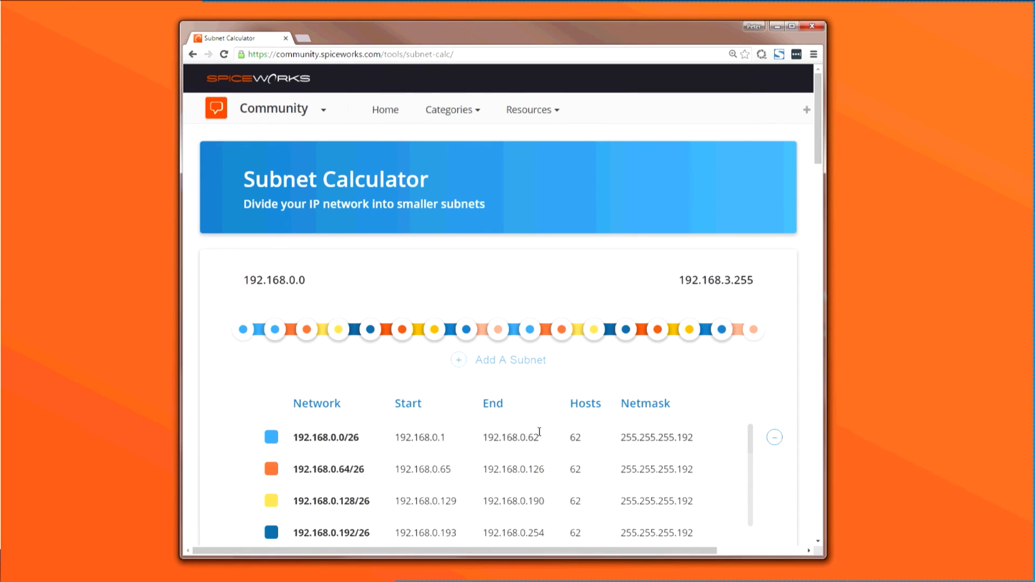
{"action": "scroll", "scroll_direction": "down", "scroll_amount": 3}
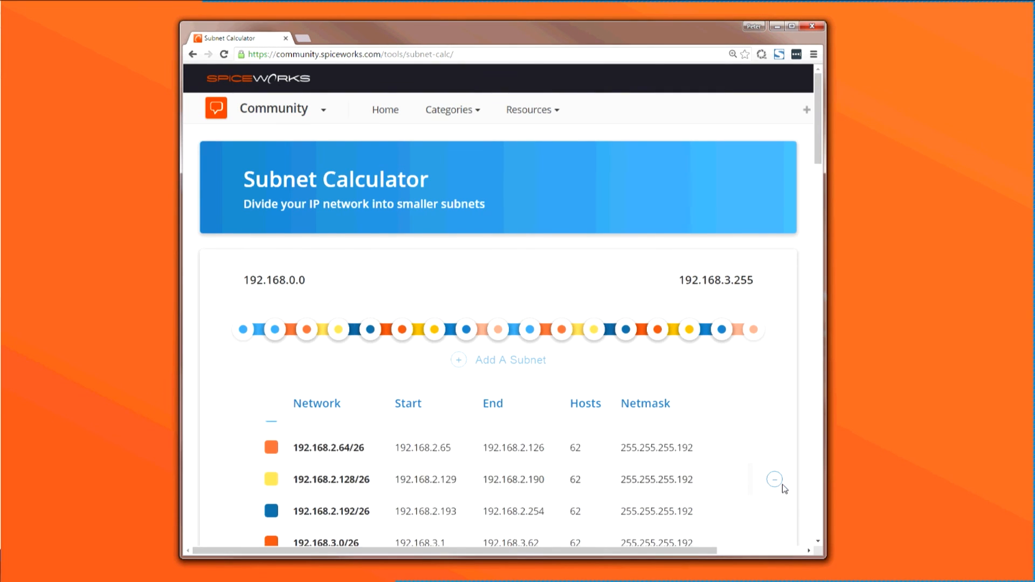
{"action": "scroll", "scroll_direction": "down", "scroll_amount": 3}
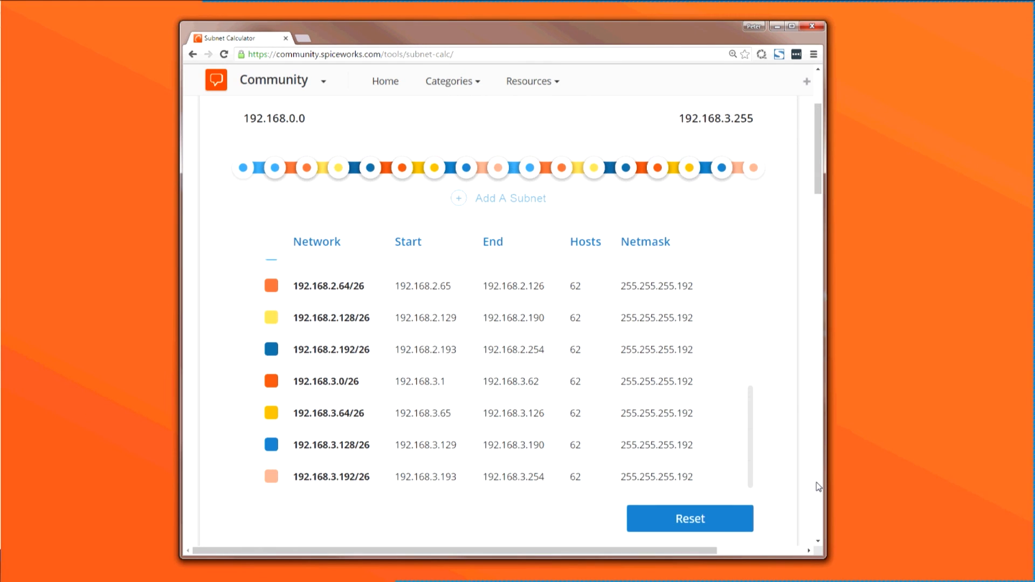
{"action": "scroll", "scroll_direction": "up", "scroll_amount": 3}
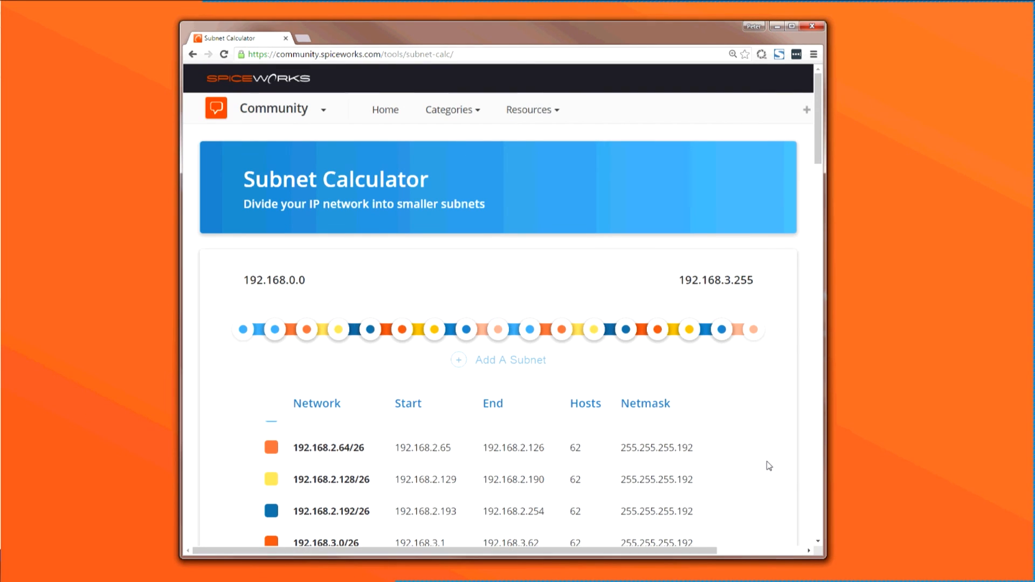